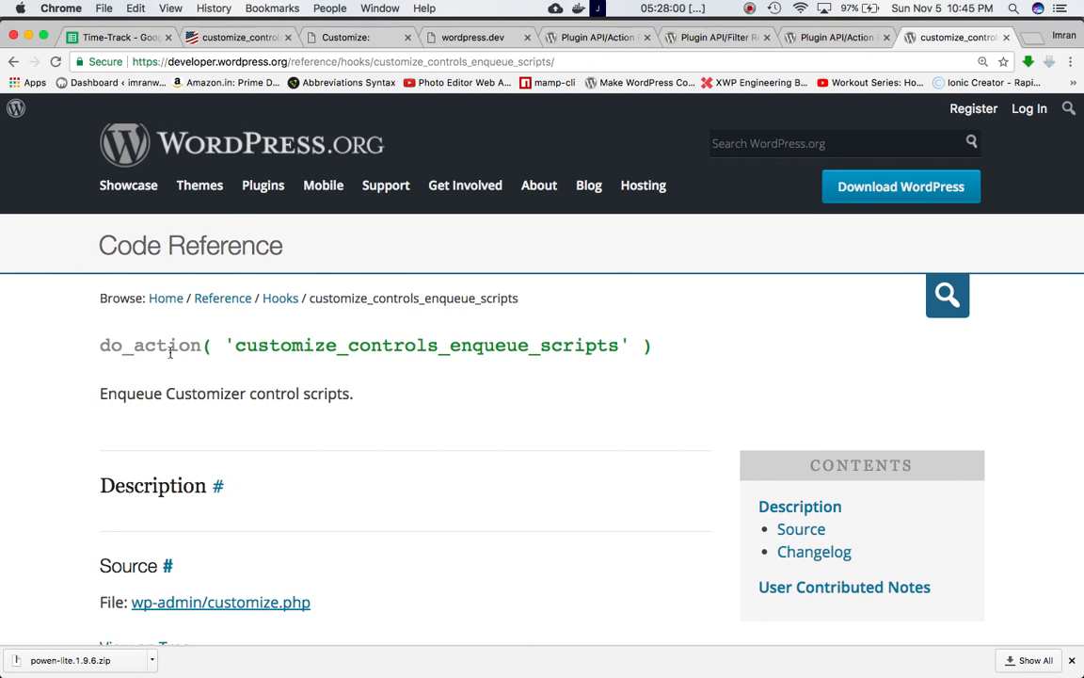
pyautogui.moveTo(141, 403)
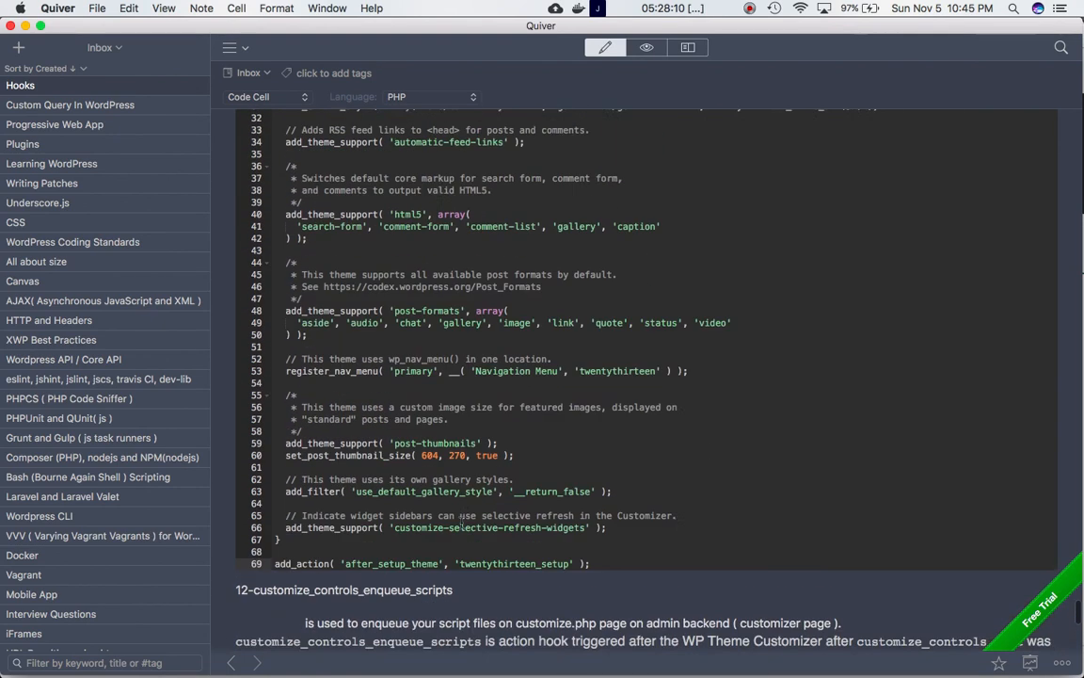
# Review the admin_enqueue_scripts note in Quiver, then bring up the IHS Example Theme Customizer in Chrome
pyautogui.scroll(3)
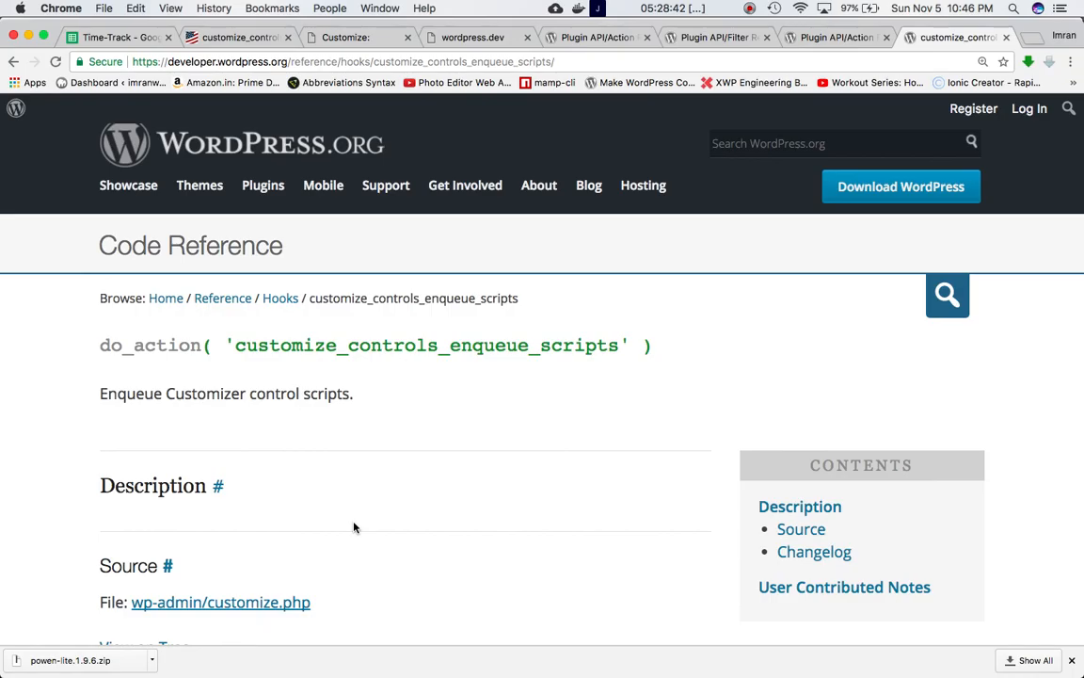
pyautogui.moveTo(241, 384)
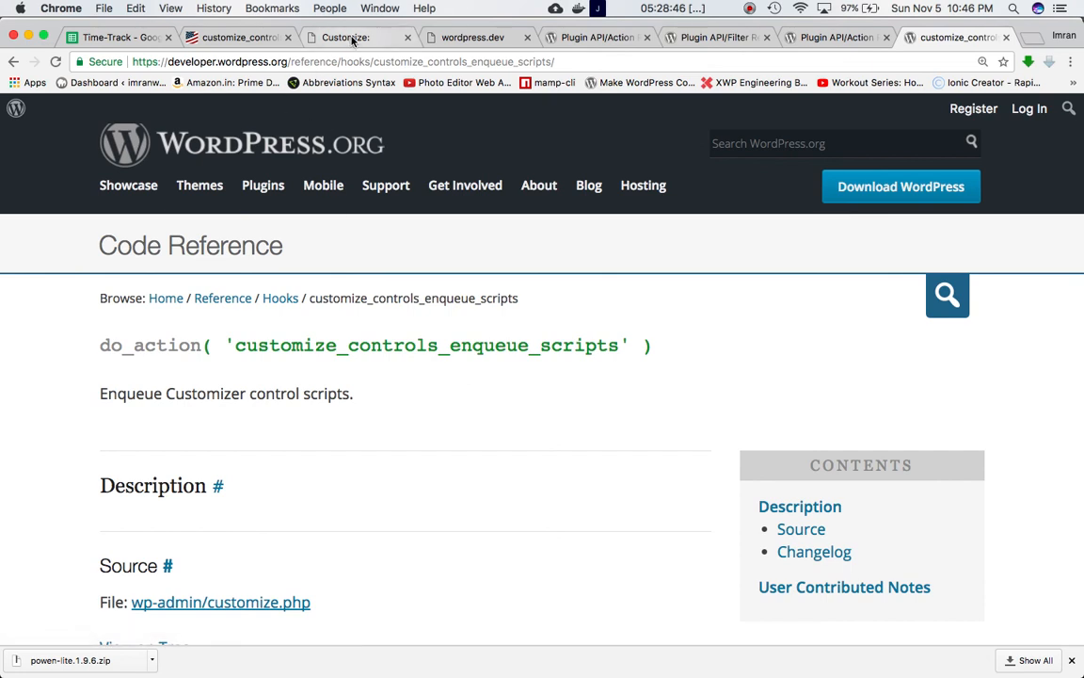
pyautogui.click(357, 38)
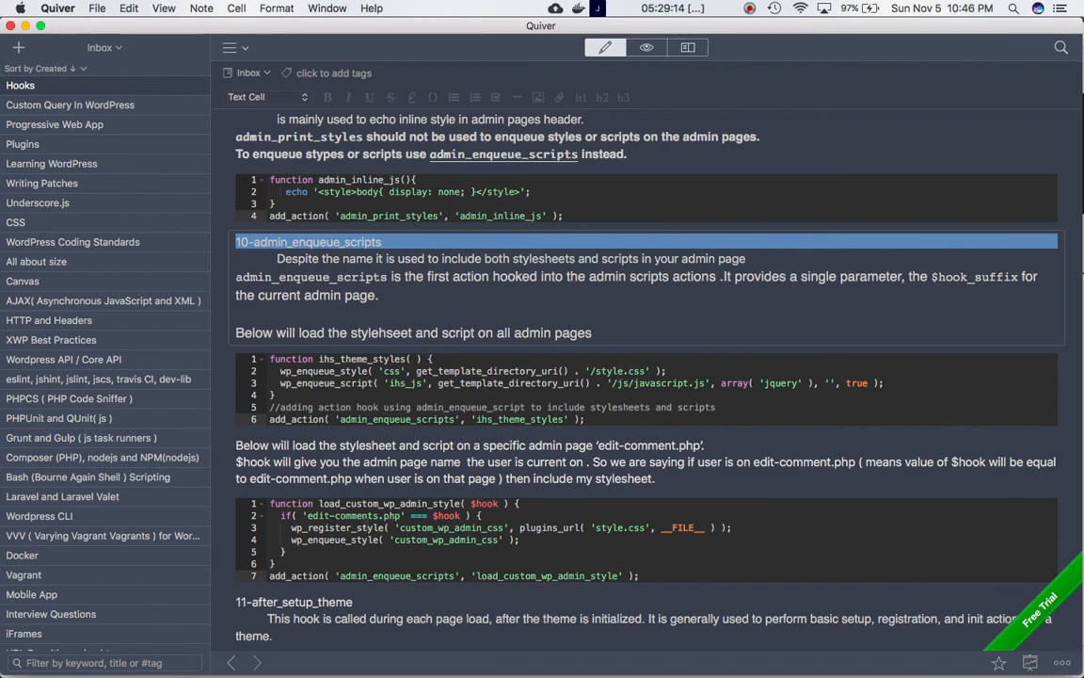
pyautogui.moveTo(461, 587)
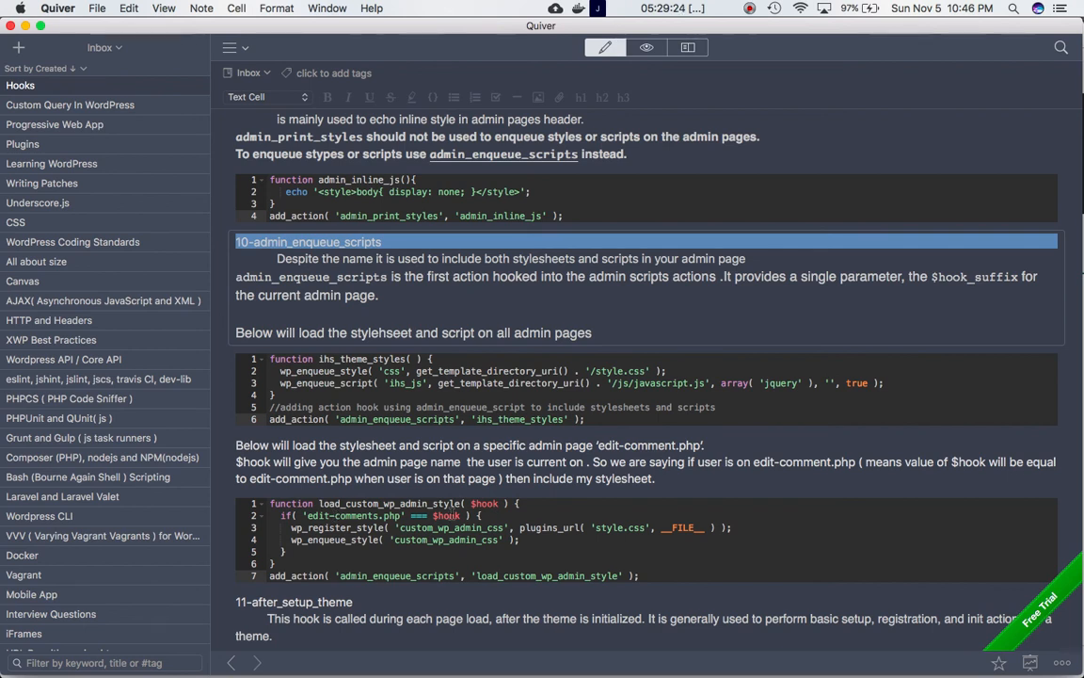
pyautogui.moveTo(485, 501)
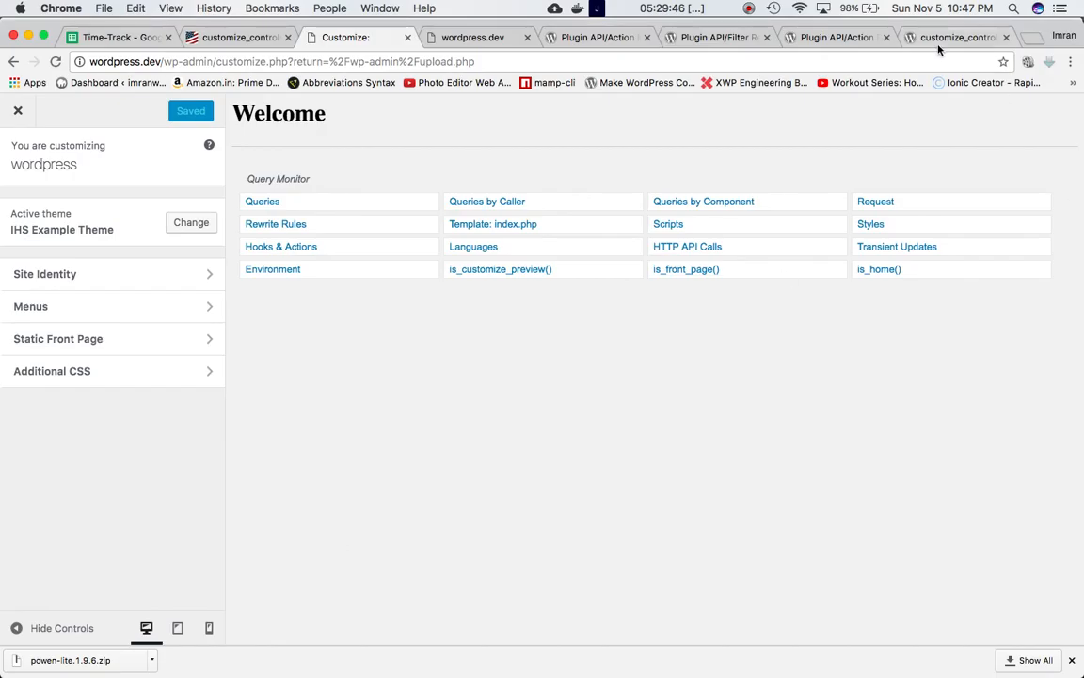
# Move from the Code Reference and Customizer tabs to the Codex Plugin API page for customize_controls_enqueue_scripts
pyautogui.click(956, 37)
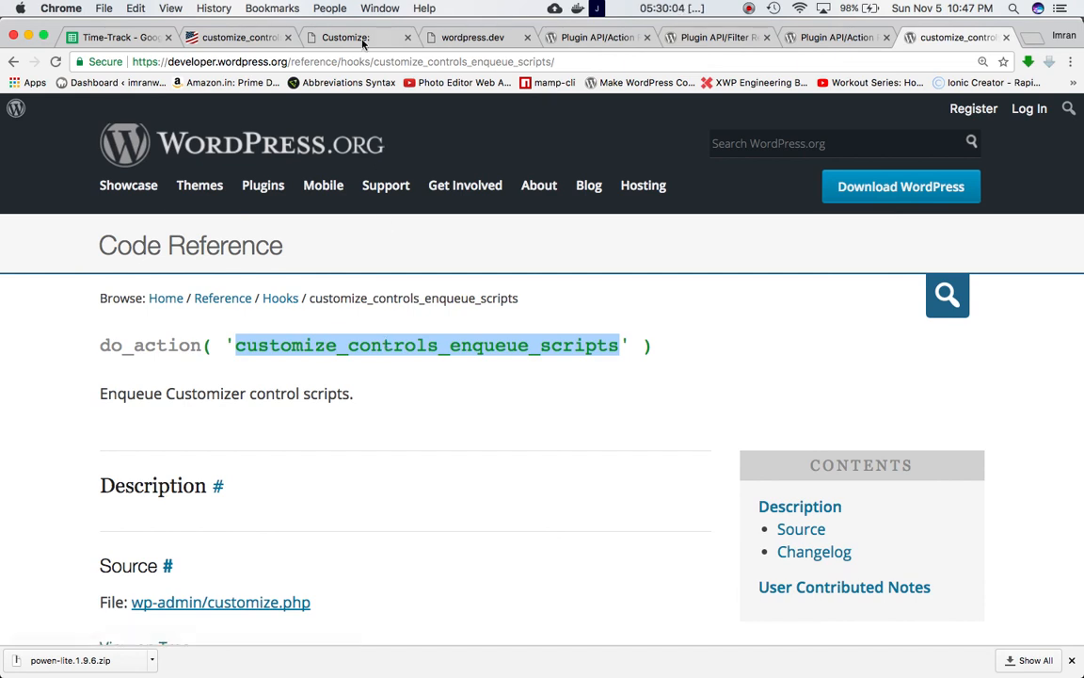
pyautogui.click(358, 37)
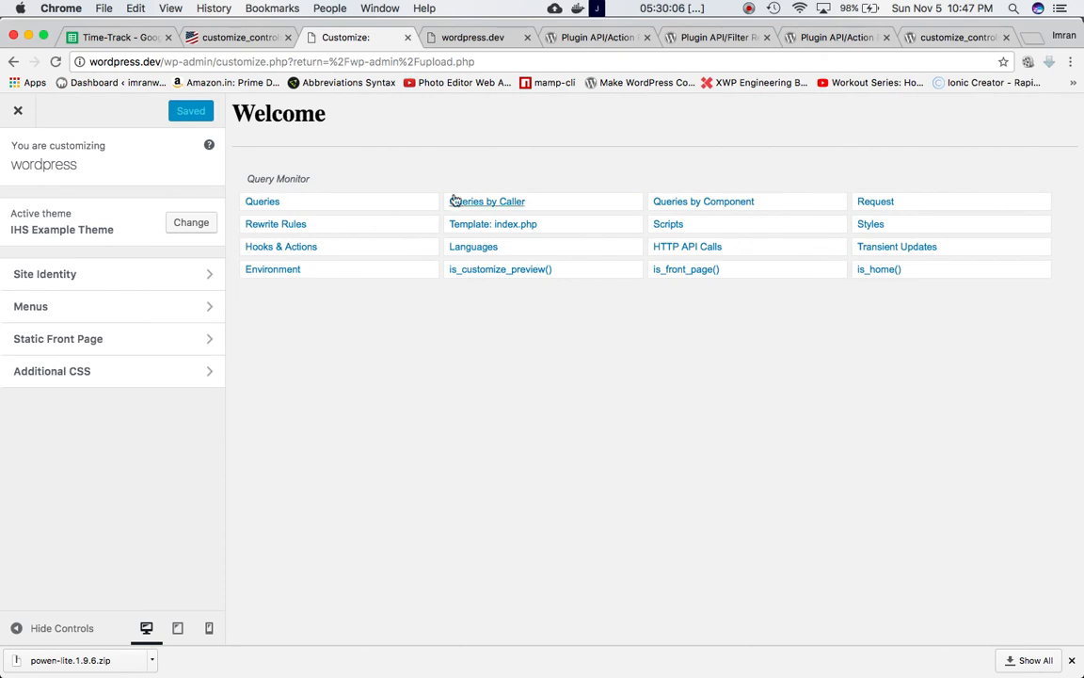
pyautogui.moveTo(631, 162)
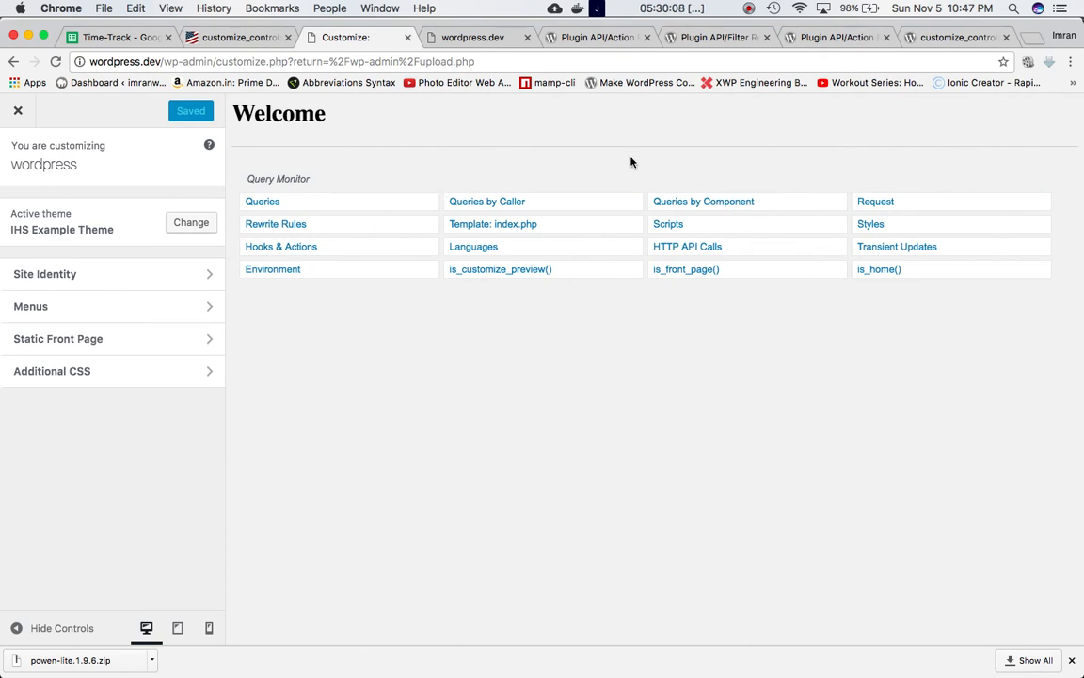
pyautogui.click(836, 37)
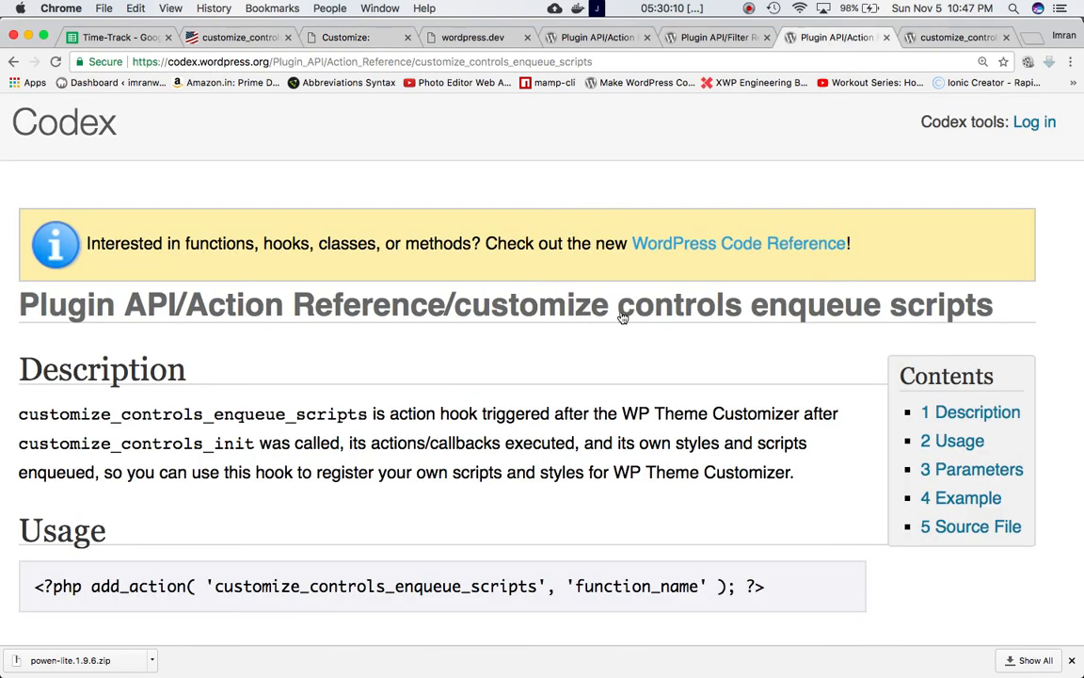
# Read the Codex description of when the hook fires, then return to its WordPress.org Code Reference page
pyautogui.scroll(-3)
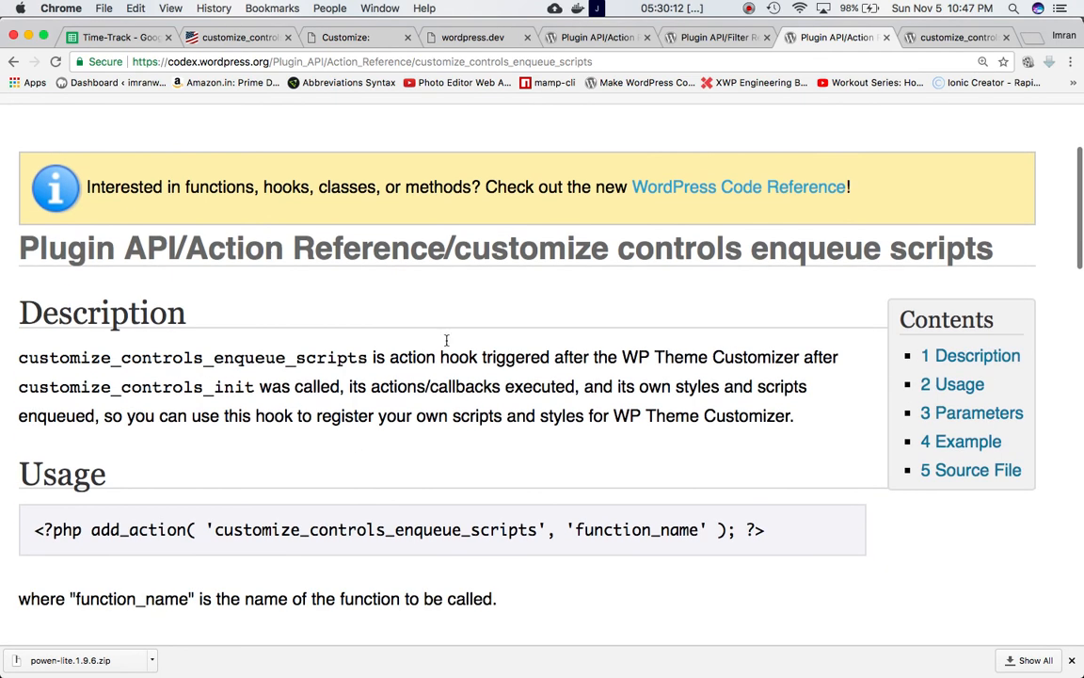
pyautogui.moveTo(66, 362)
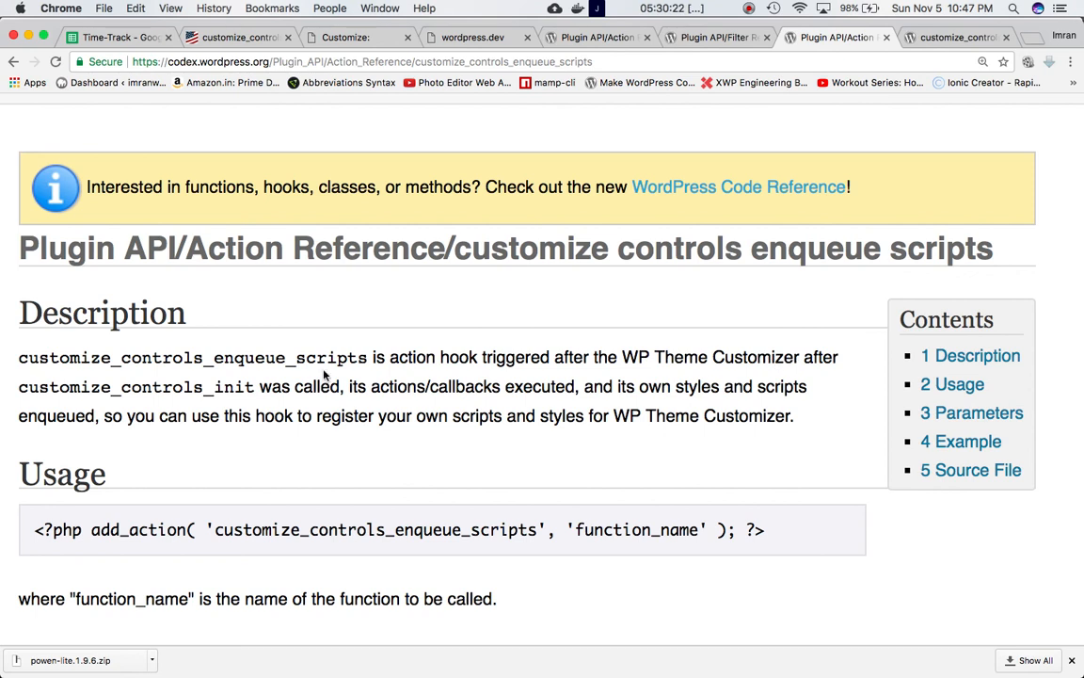
pyautogui.moveTo(303, 388)
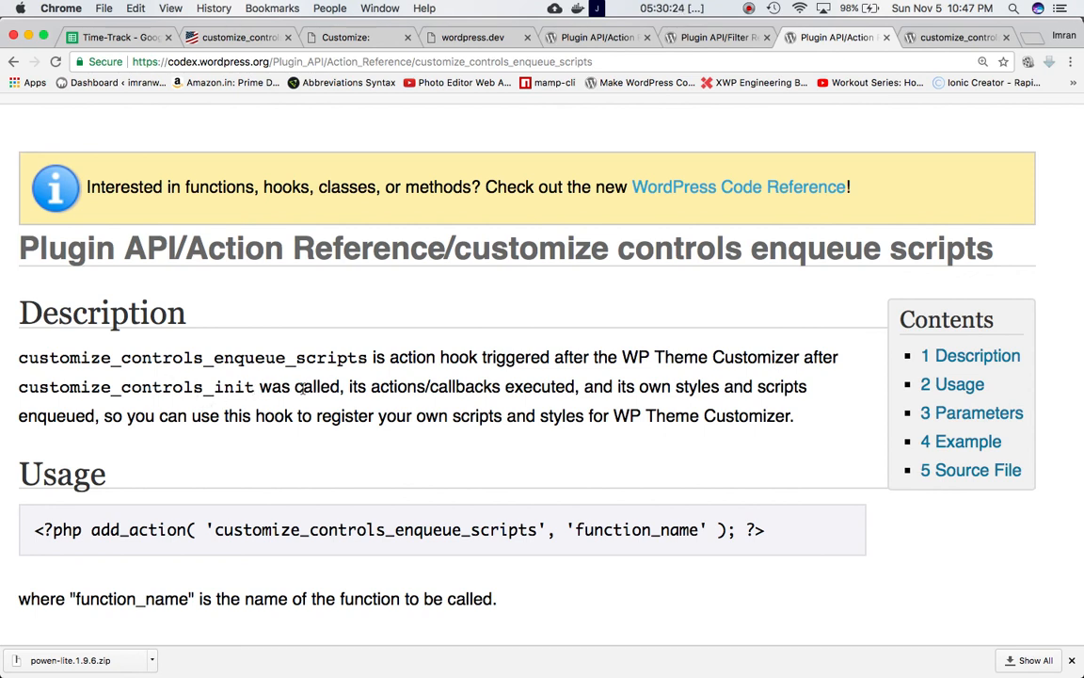
pyautogui.moveTo(448, 399)
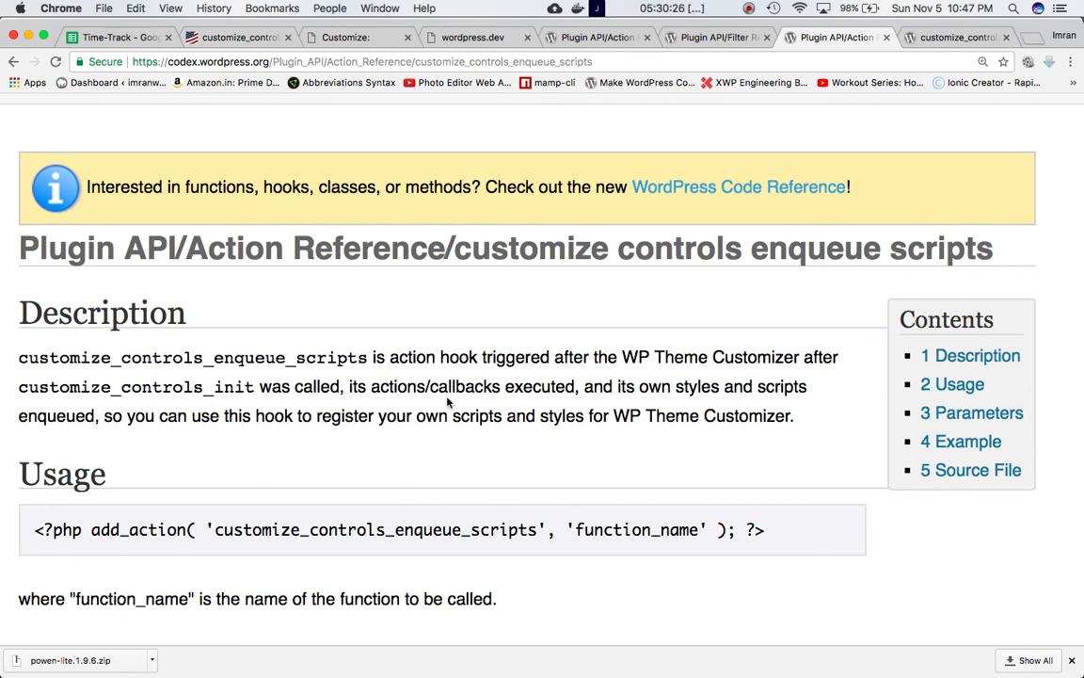
pyautogui.moveTo(606, 403)
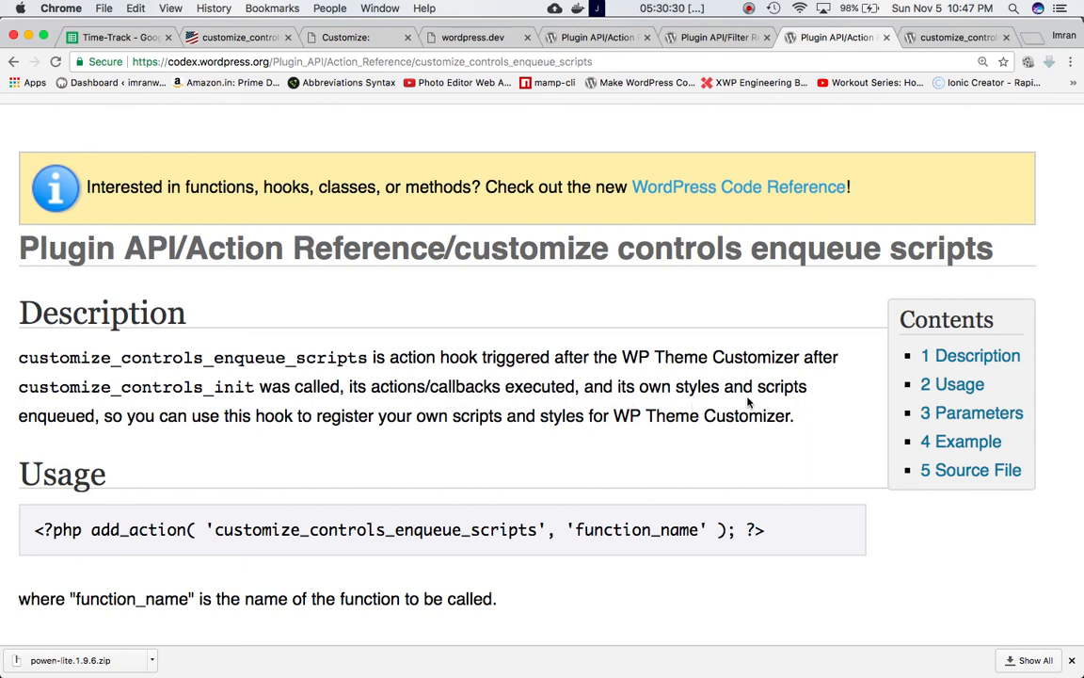
pyautogui.moveTo(275, 433)
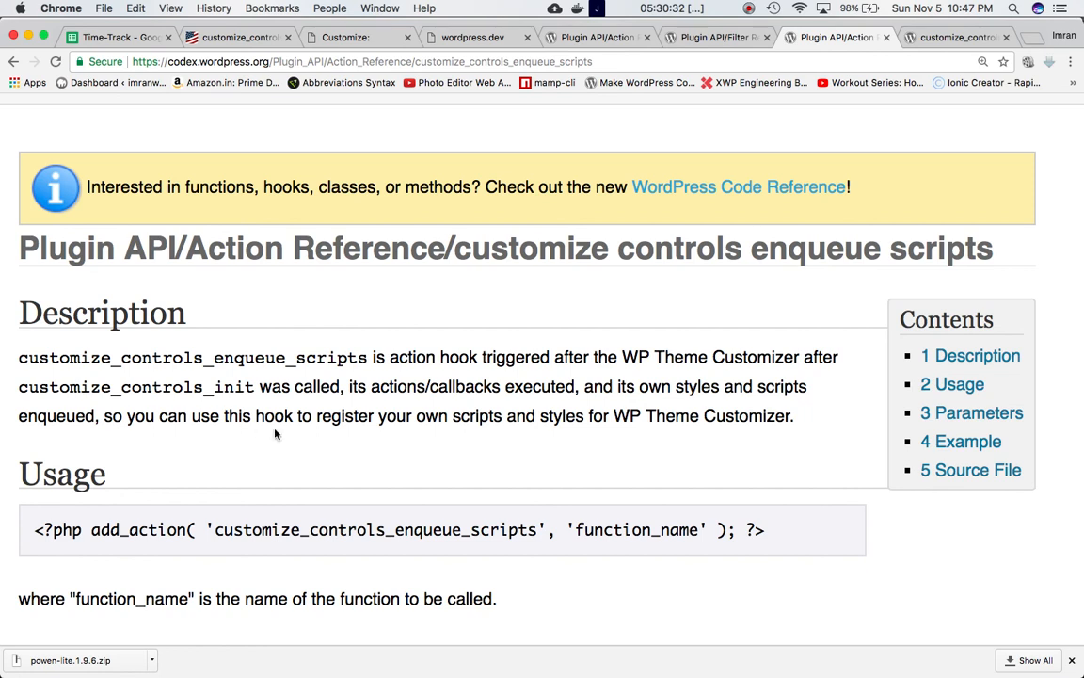
pyautogui.moveTo(628, 422)
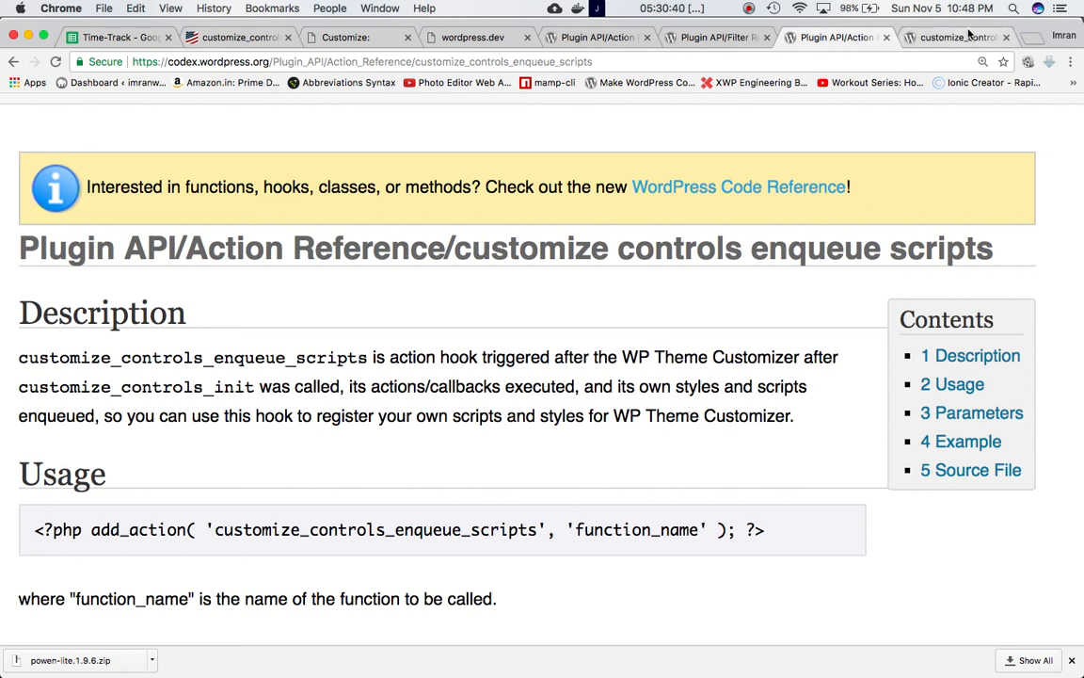
pyautogui.click(951, 37)
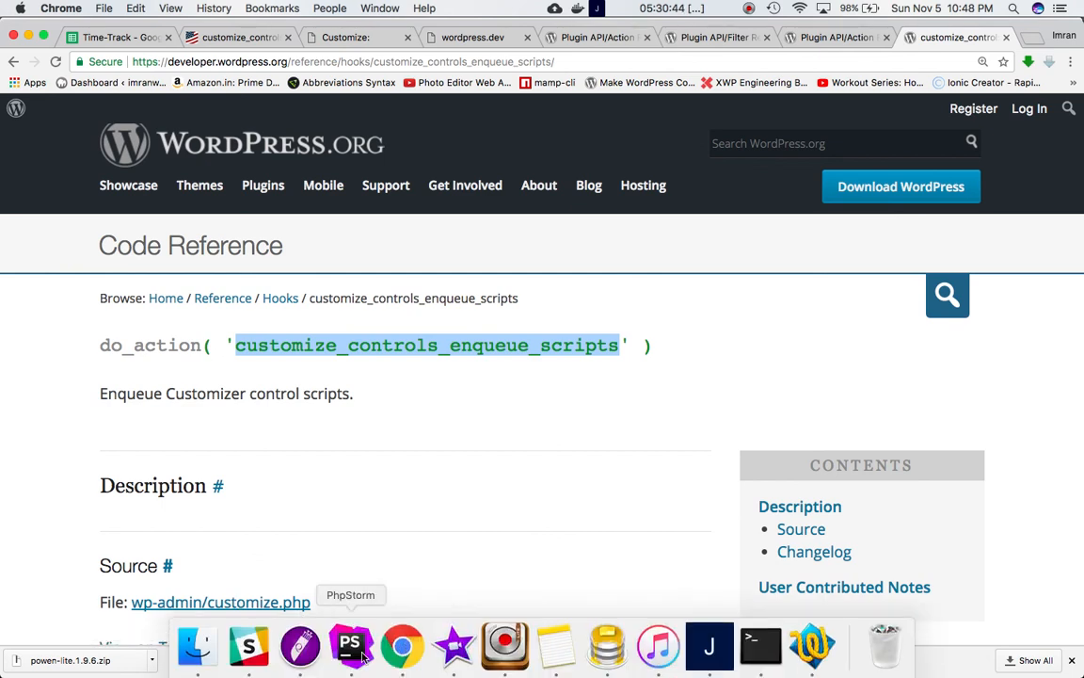
# Locate the do_action('customize_controls_enqueue_scripts') line in WordPress core wp-admin/customize.php in PhpStorm
pyautogui.click(350, 646)
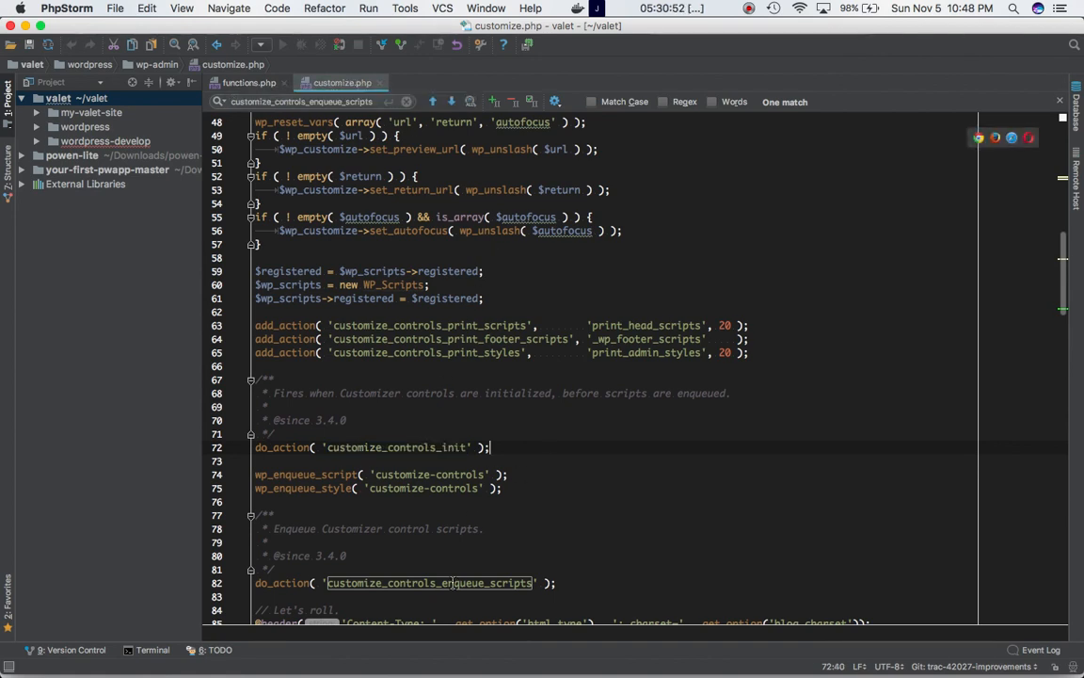
pyautogui.scroll(-3)
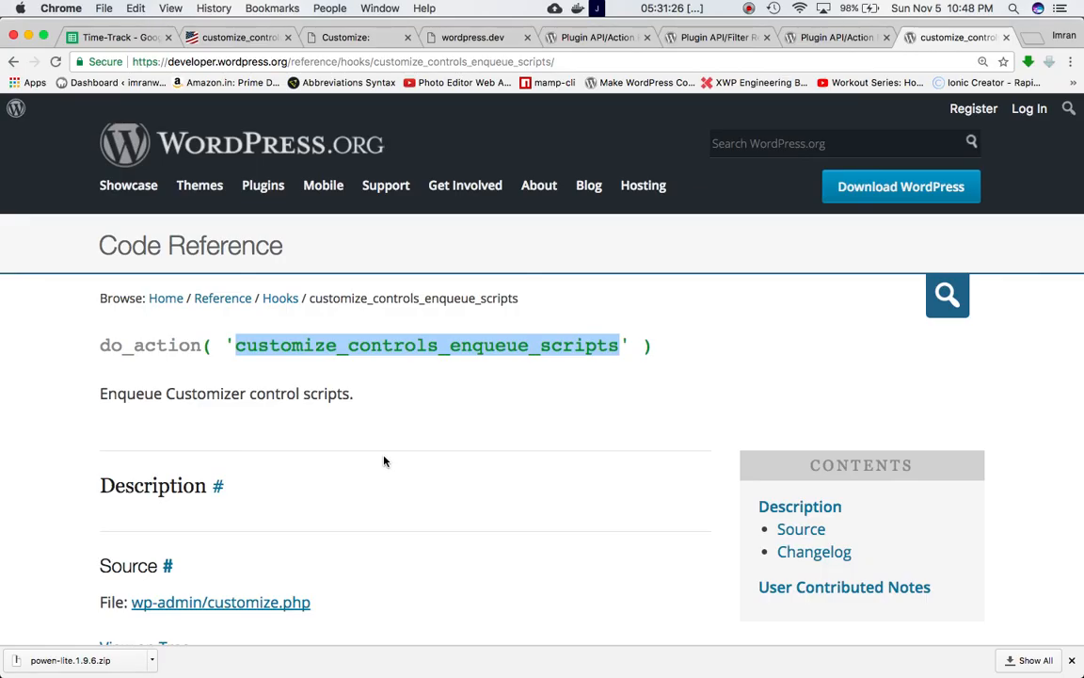
pyautogui.click(357, 37)
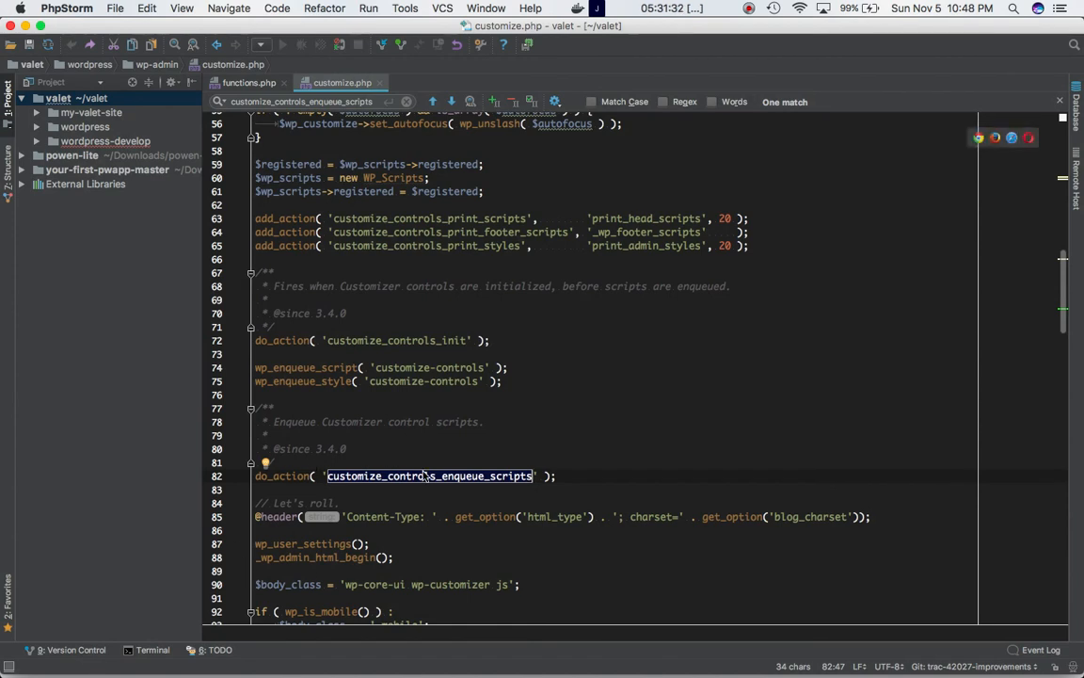
pyautogui.moveTo(388, 480)
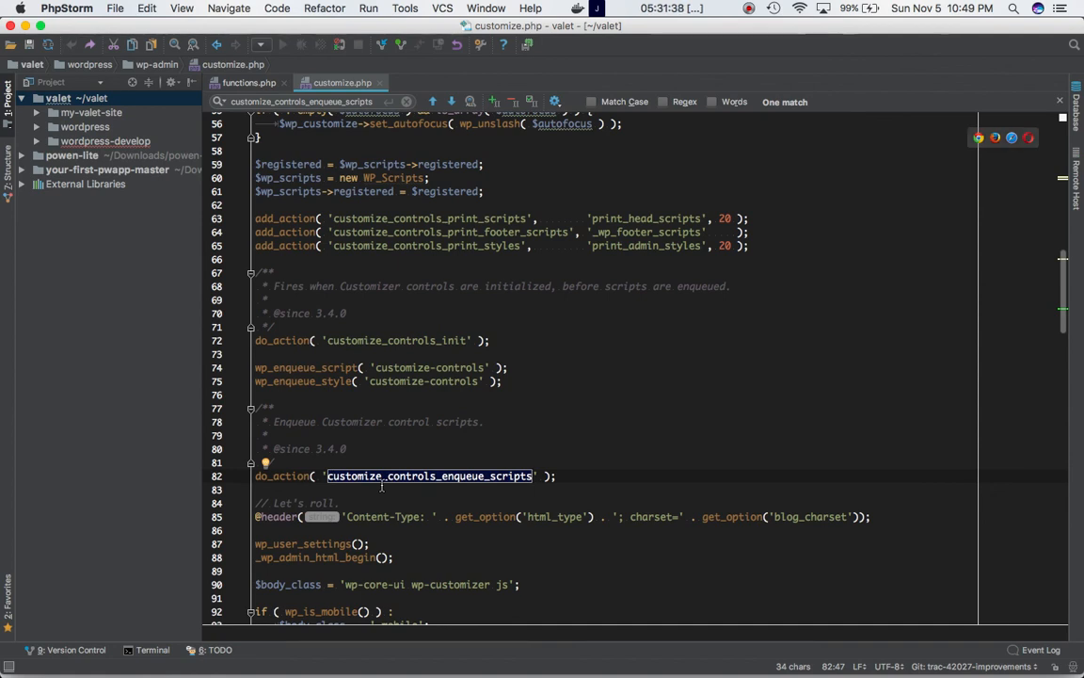
pyautogui.moveTo(430, 485)
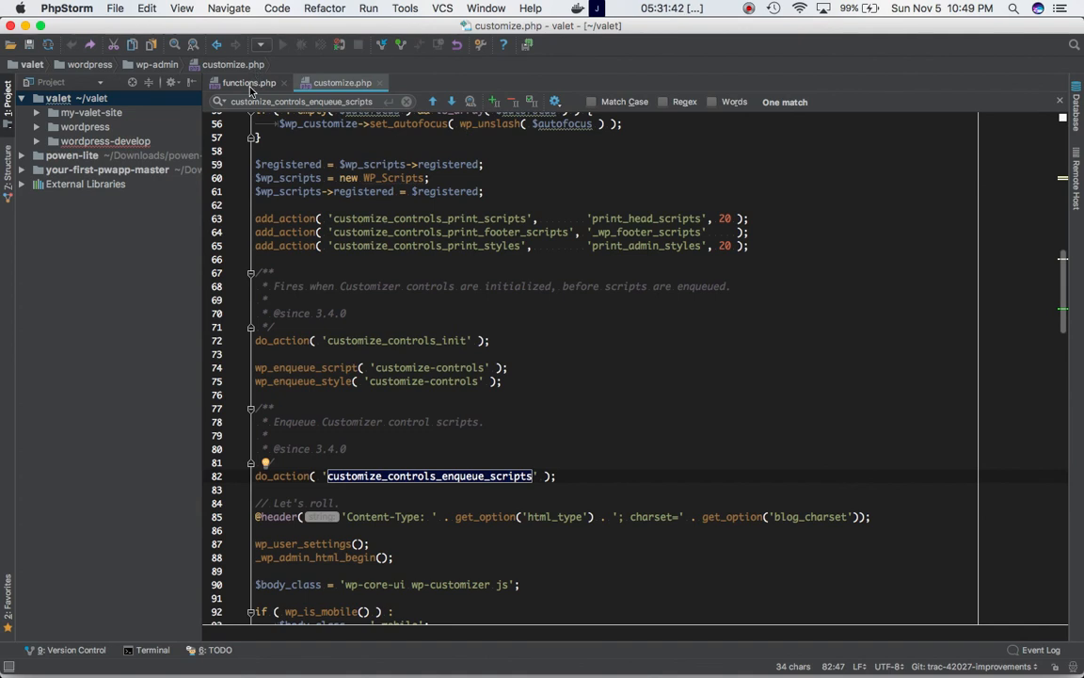
# Highlight the add_action call hooking custom_customize_enqueue onto customize_controls_enqueue_scripts in the theme's functions.php
pyautogui.click(249, 83)
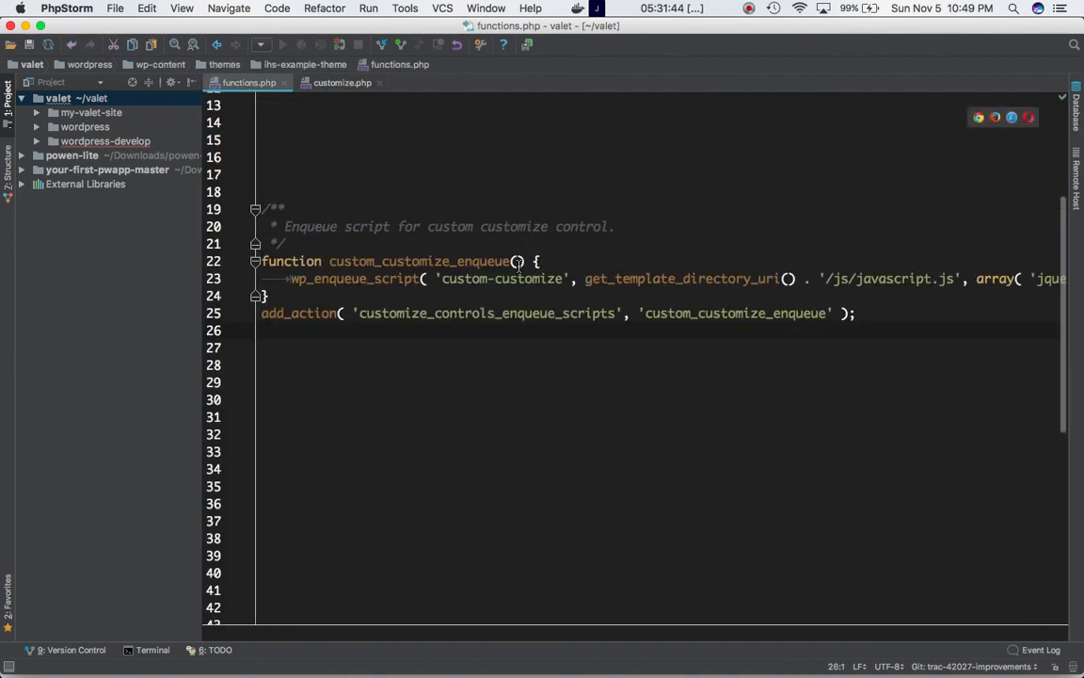
pyautogui.moveTo(279, 243)
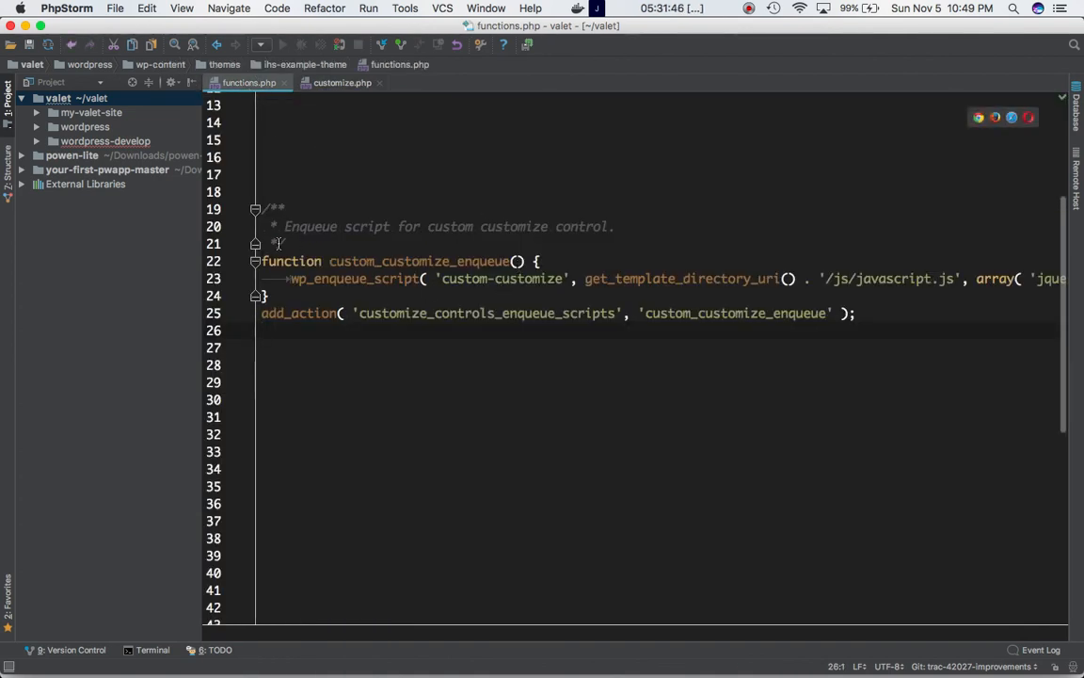
pyautogui.moveTo(429, 313)
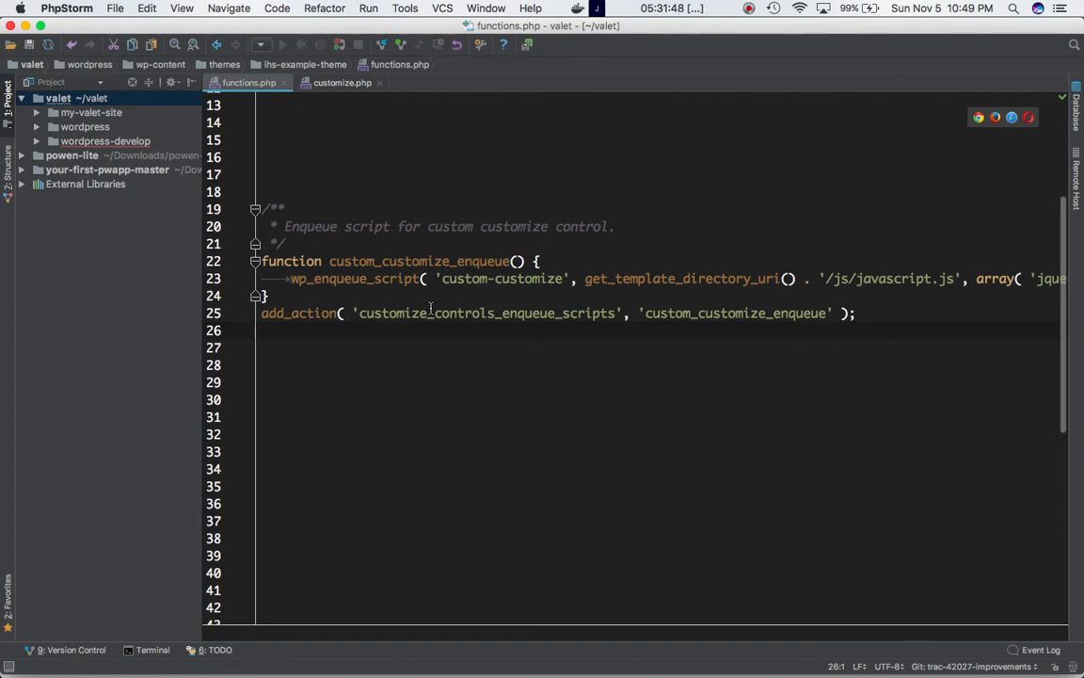
pyautogui.doubleClick(300, 312)
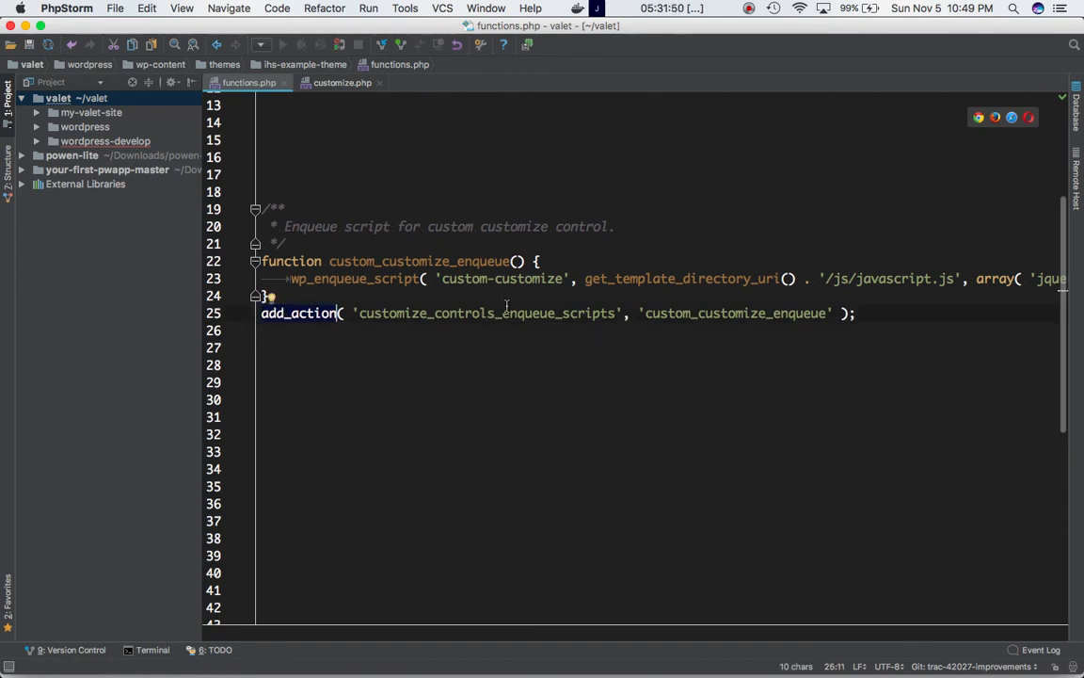
pyautogui.doubleClick(485, 313)
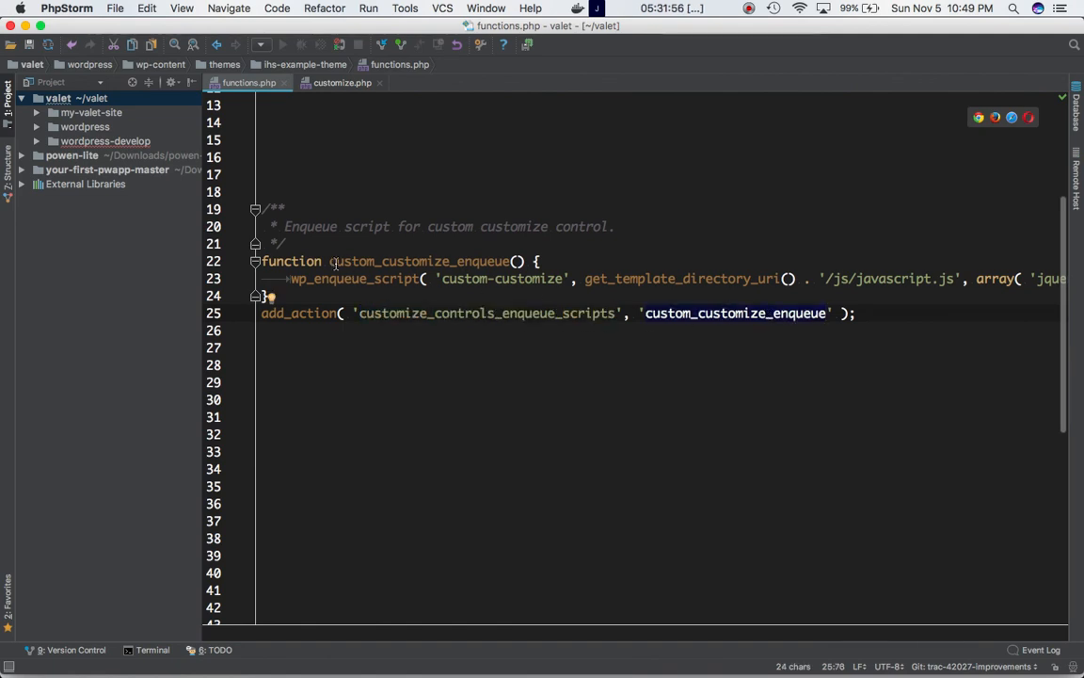
pyautogui.moveTo(399, 278)
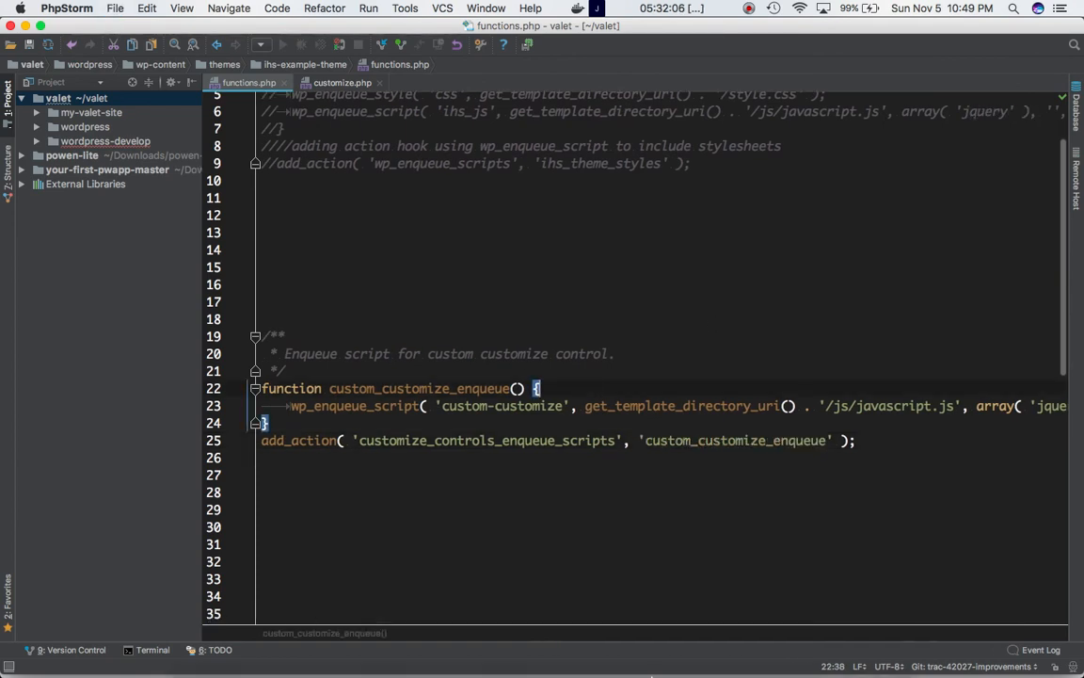
pyautogui.moveTo(403, 644)
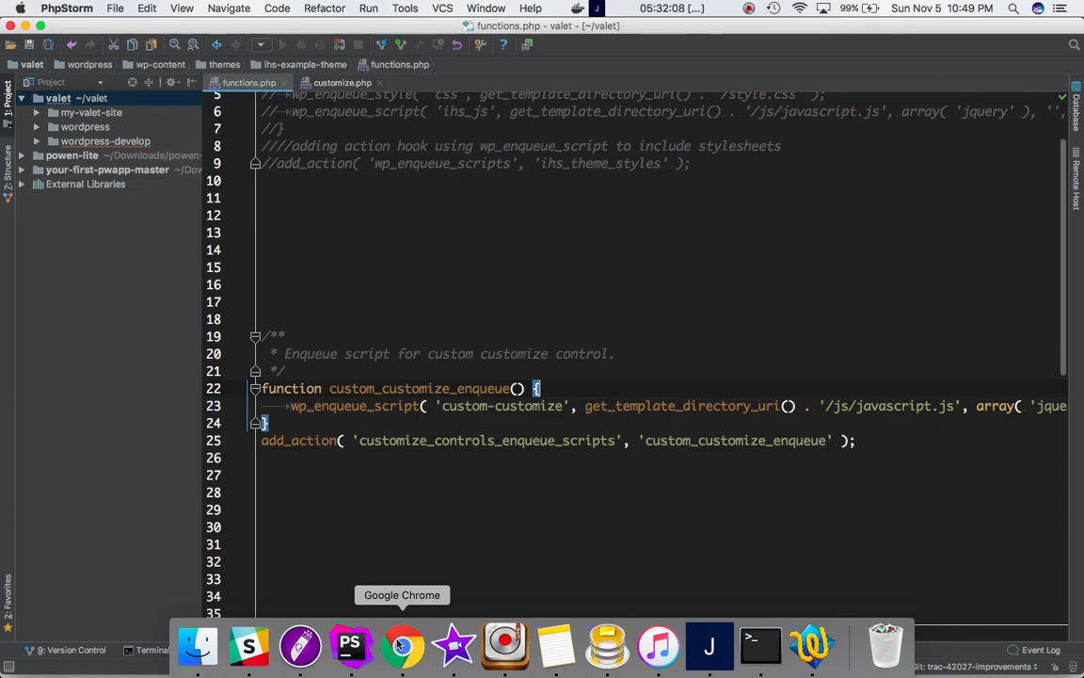
# Reopen Appearance > Customize in Chrome and search its page source for 'jav' to confirm javascript.js loads
pyautogui.click(403, 646)
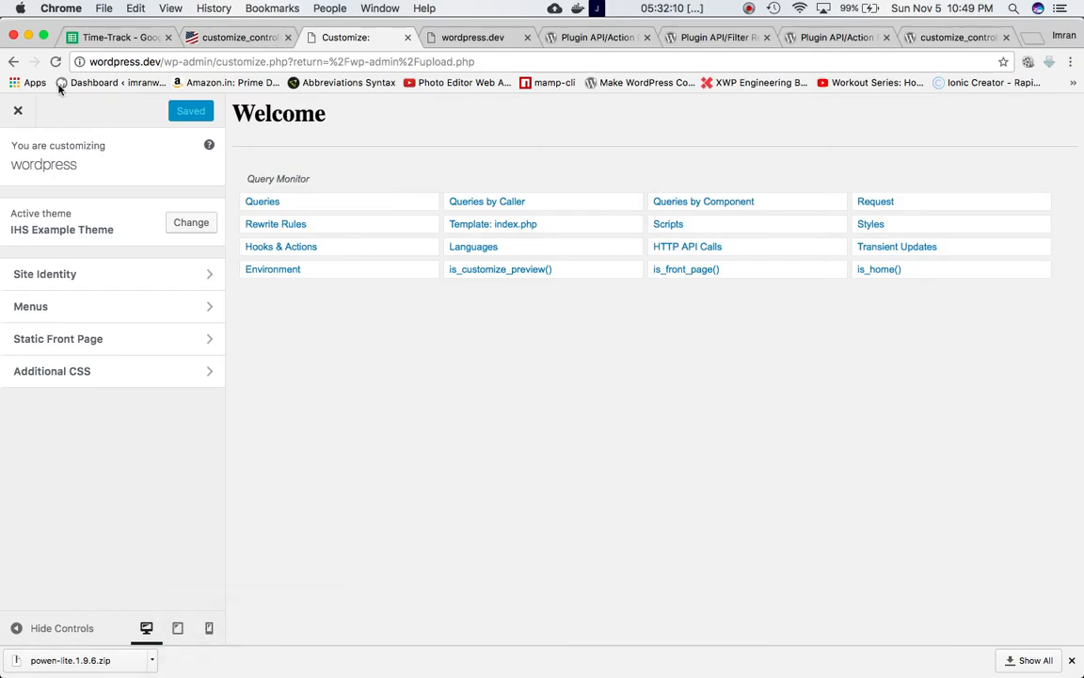
pyautogui.click(17, 109)
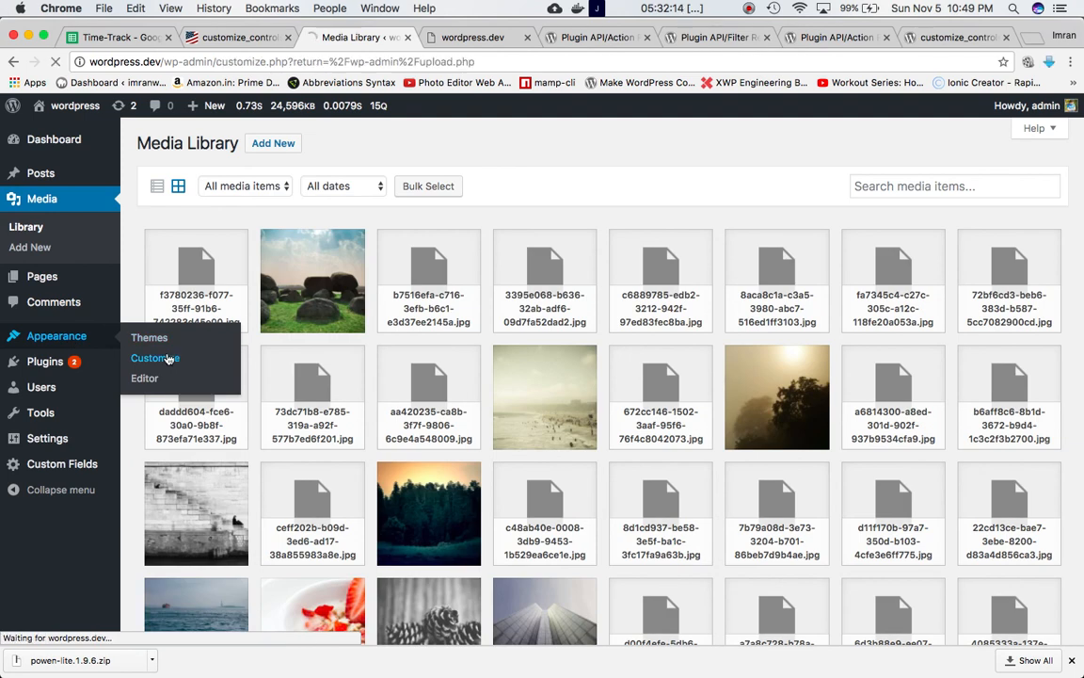
pyautogui.click(155, 358)
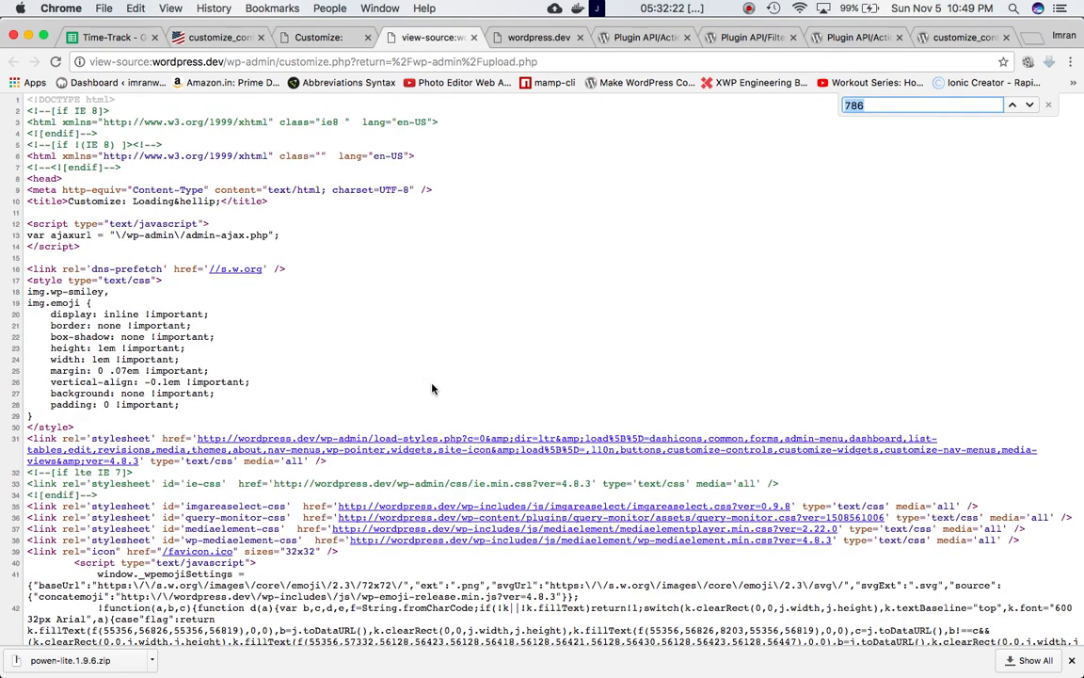
pyautogui.write('jav')
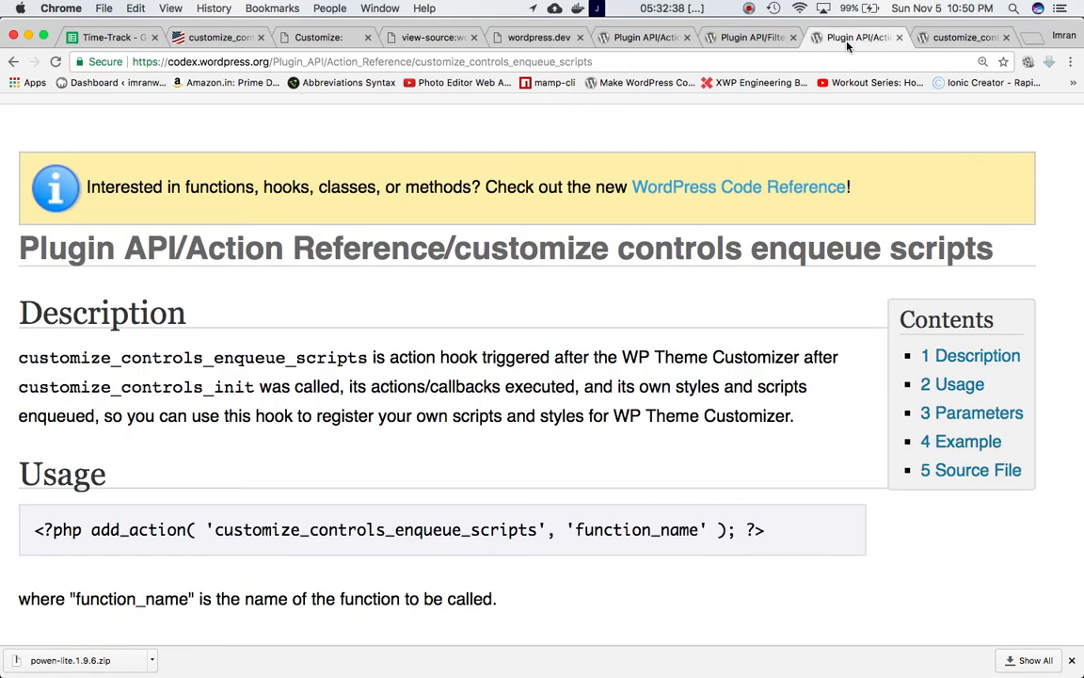
pyautogui.scroll(-3)
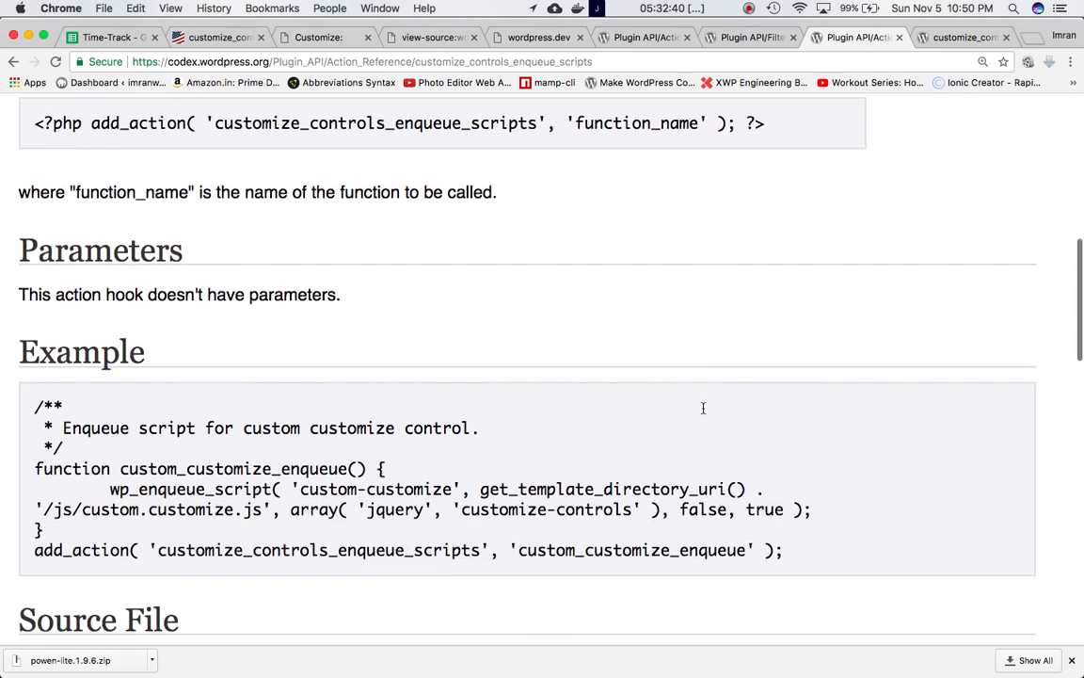
pyautogui.scroll(-3)
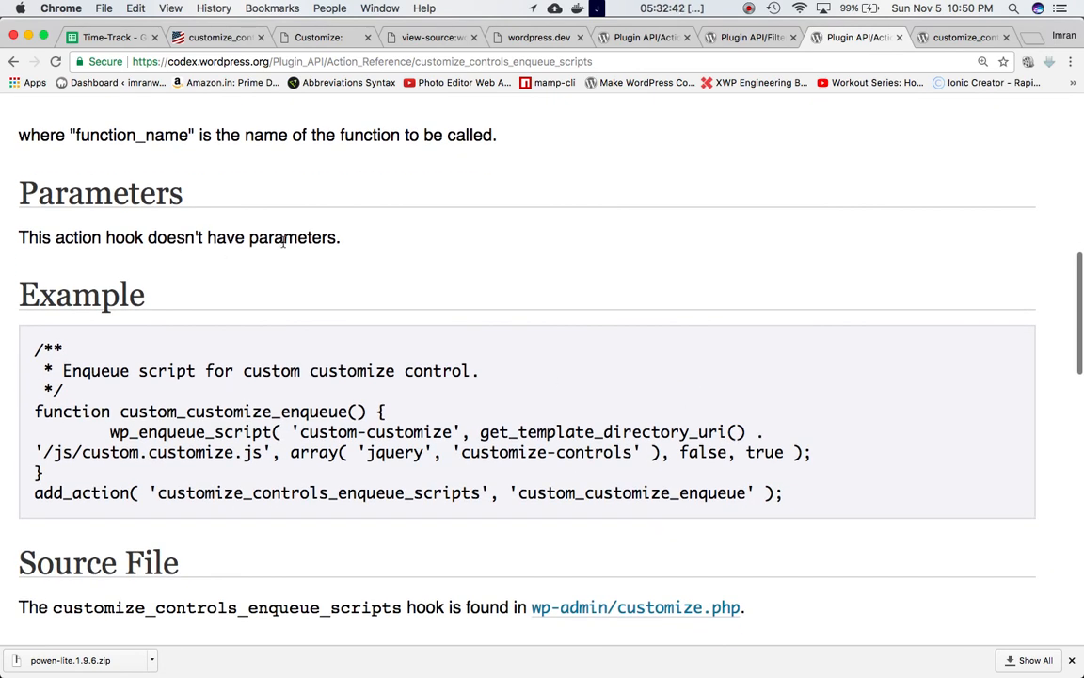
pyautogui.scroll(-3)
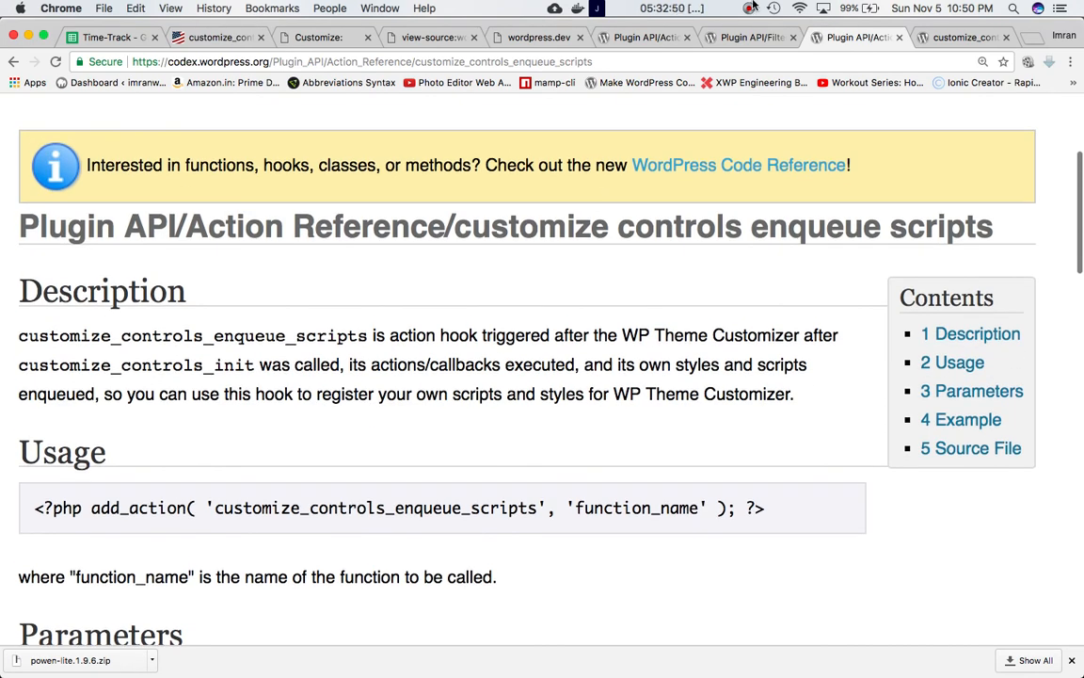
pyautogui.click(749, 7)
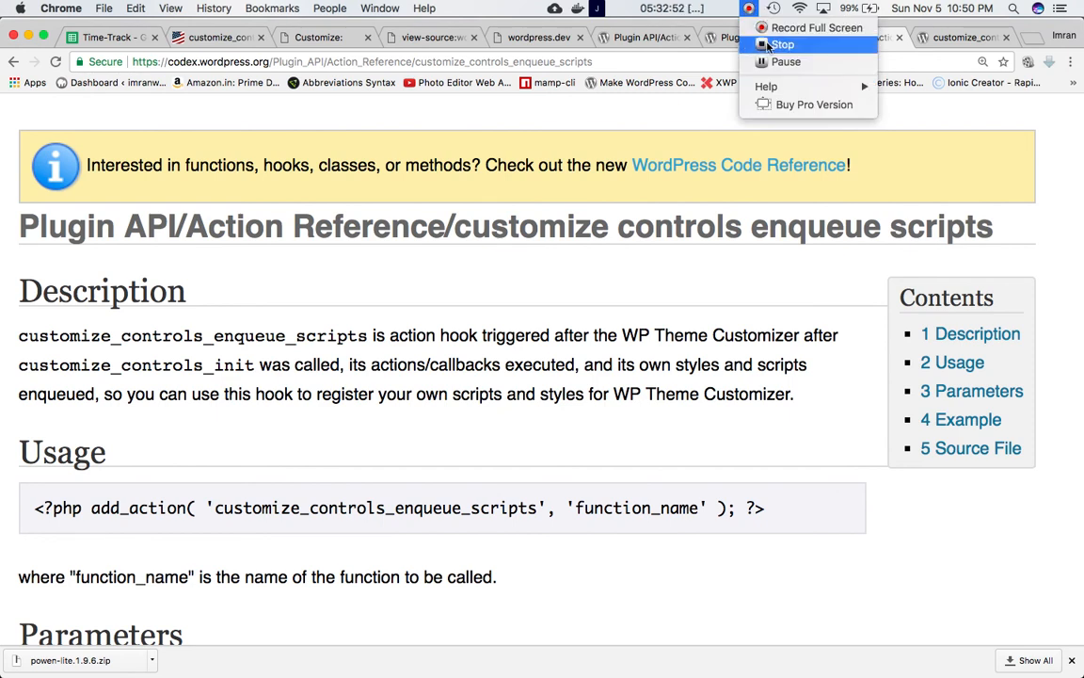